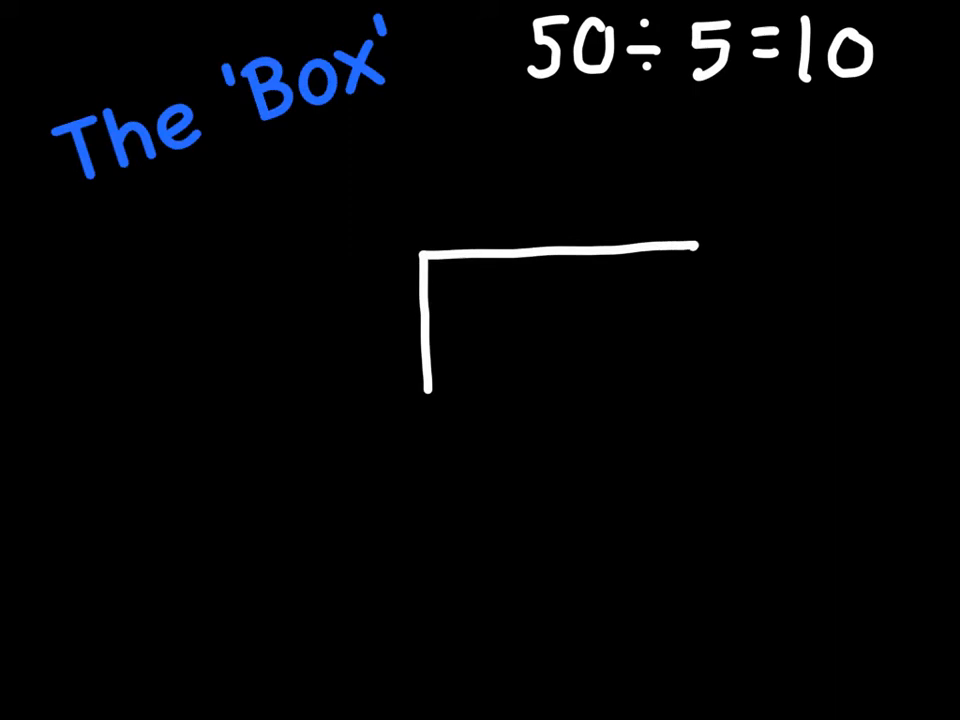
- Write 'Den' beneath the division box under the divisor and dividend labels
{"action": "type", "text": "Den\""}
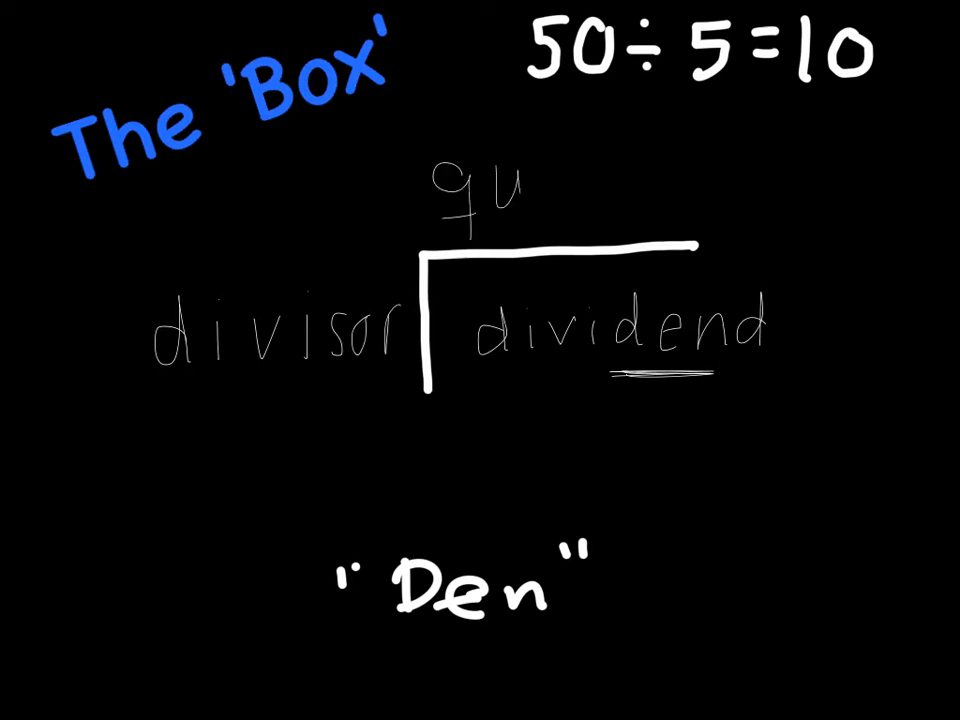
- Handwrite 'quotient' above the box and write 10 in the small 5-and-50 example
{"action": "type", "text": "quotient"}
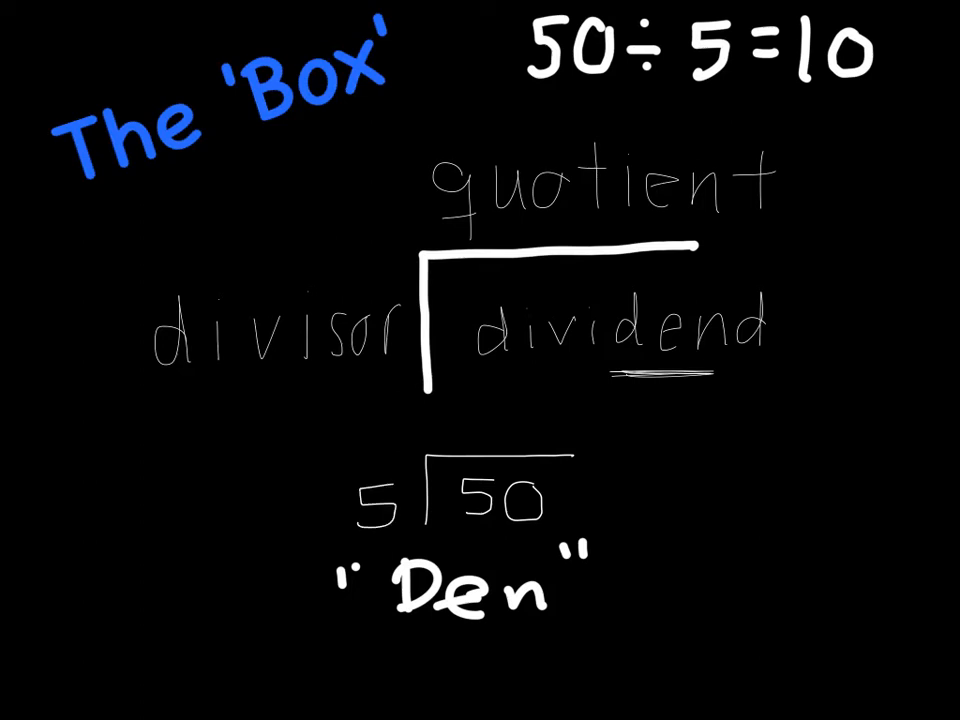
{"action": "type", "text": "10"}
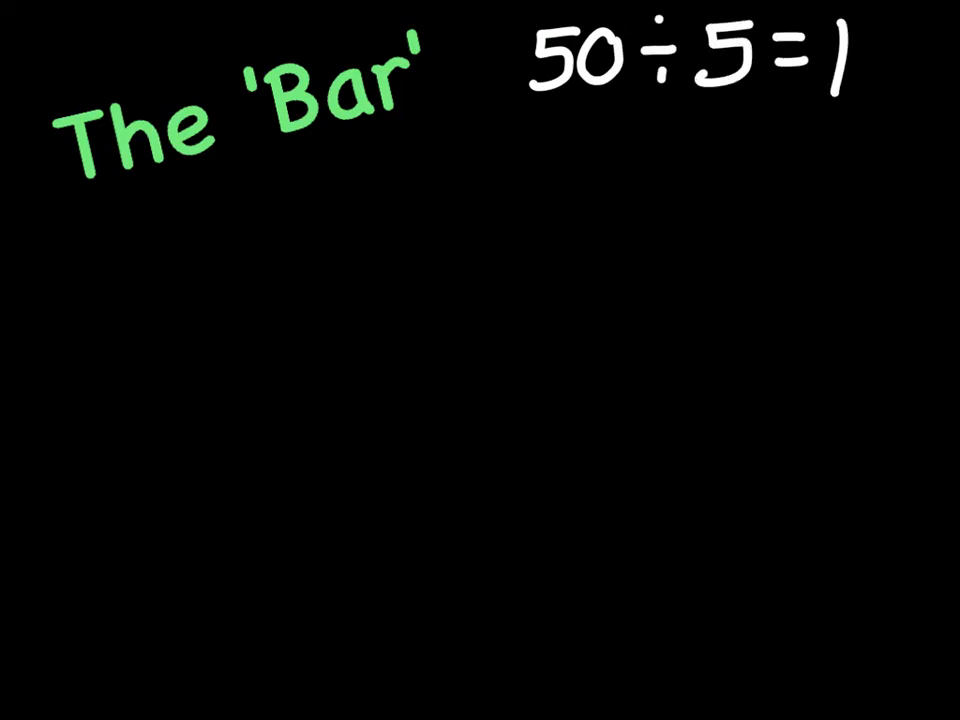
- Finish handwriting 50÷5=10 at the top of the new 'Bar' page
{"action": "type", "text": "0"}
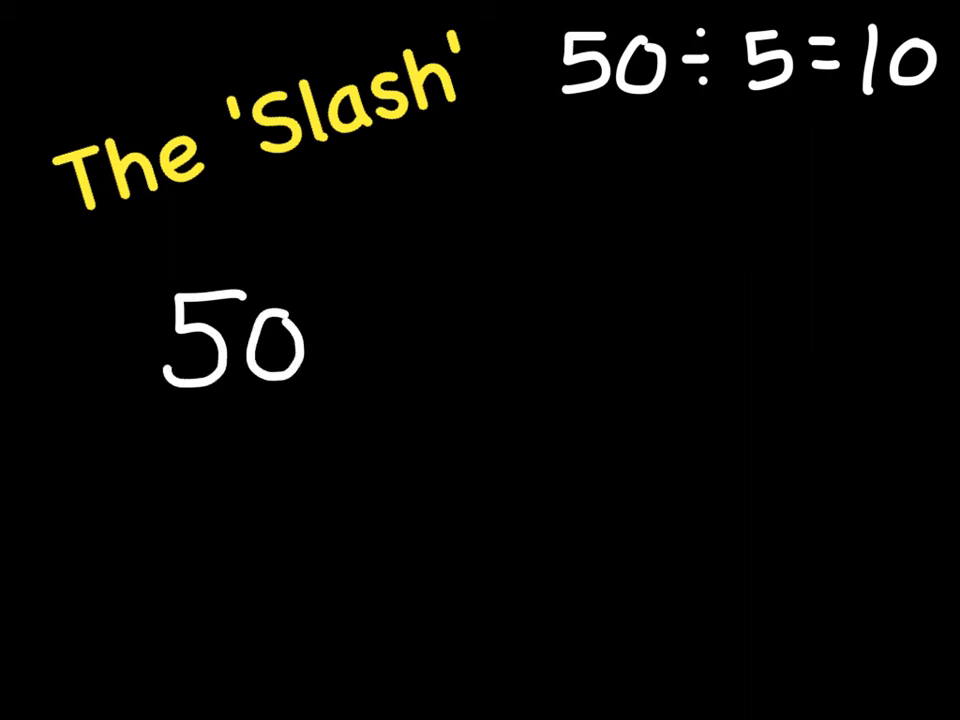
- Draw a slash stroke after the handwritten 50 on the 'Slash' page
{"action": "left_click_drag", "start_coordinate": [390, 250], "coordinate": [315, 460]}
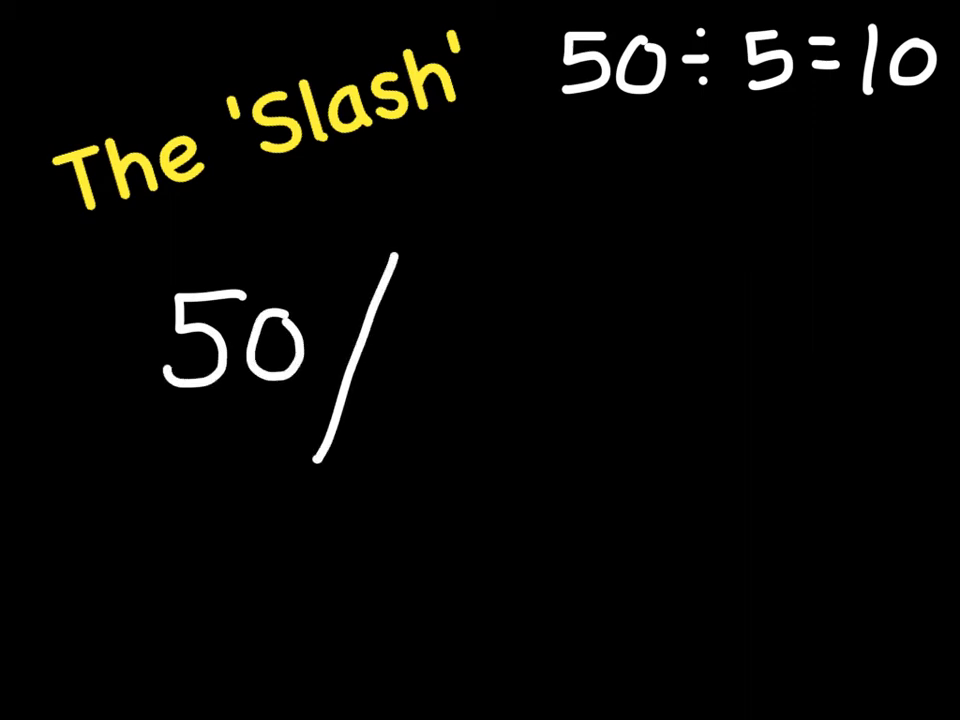